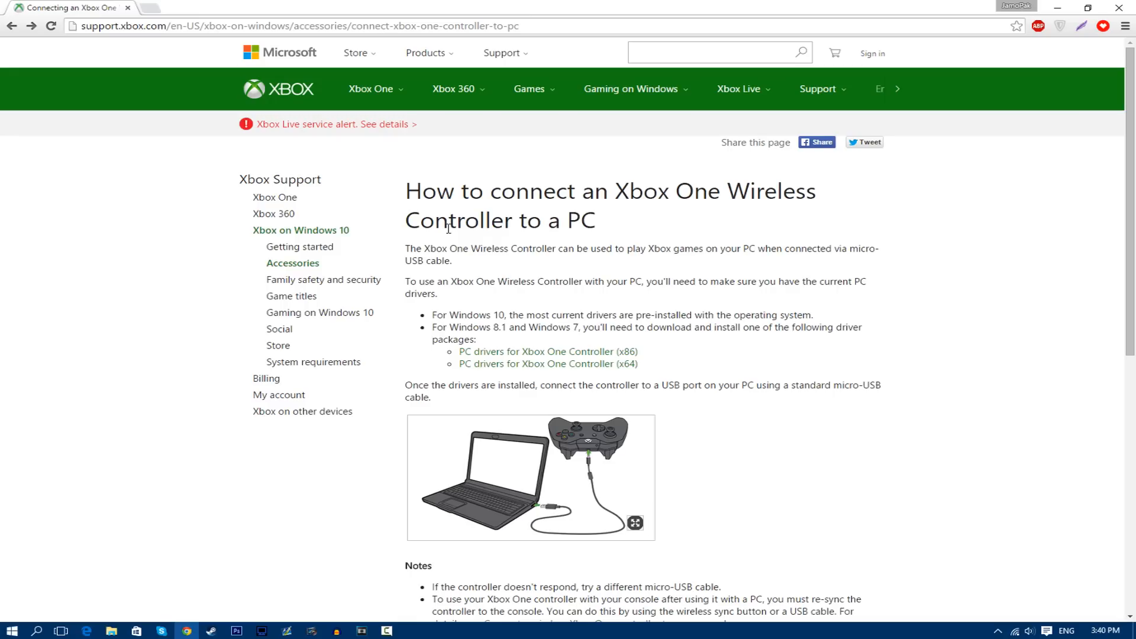
pyautogui.moveTo(589, 297)
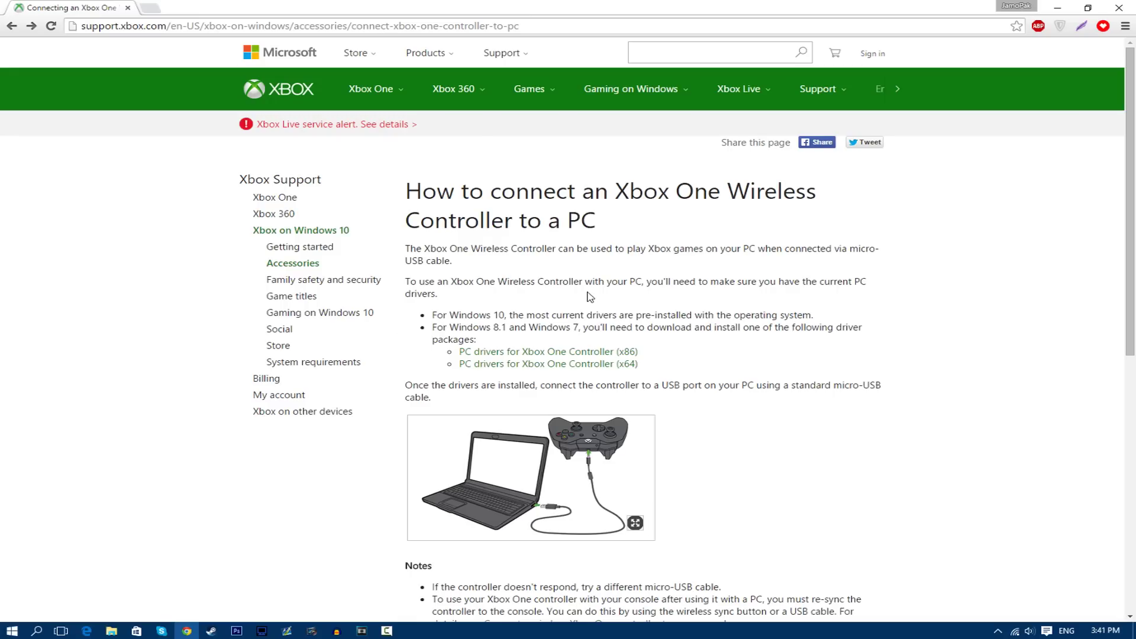
pyautogui.moveTo(560, 282)
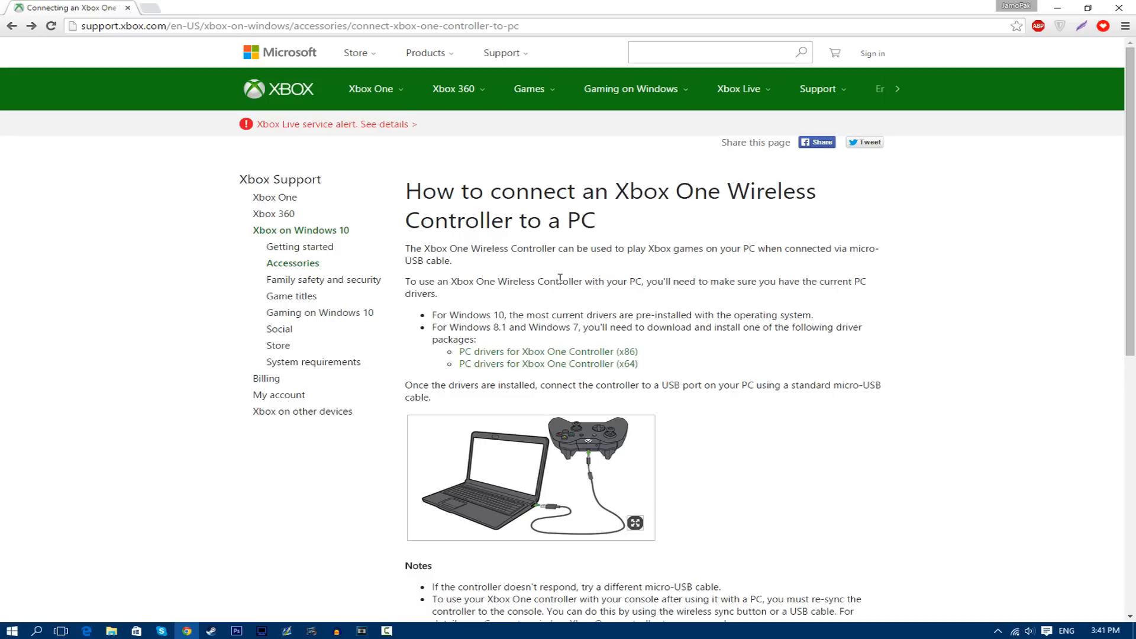
pyautogui.moveTo(473, 284)
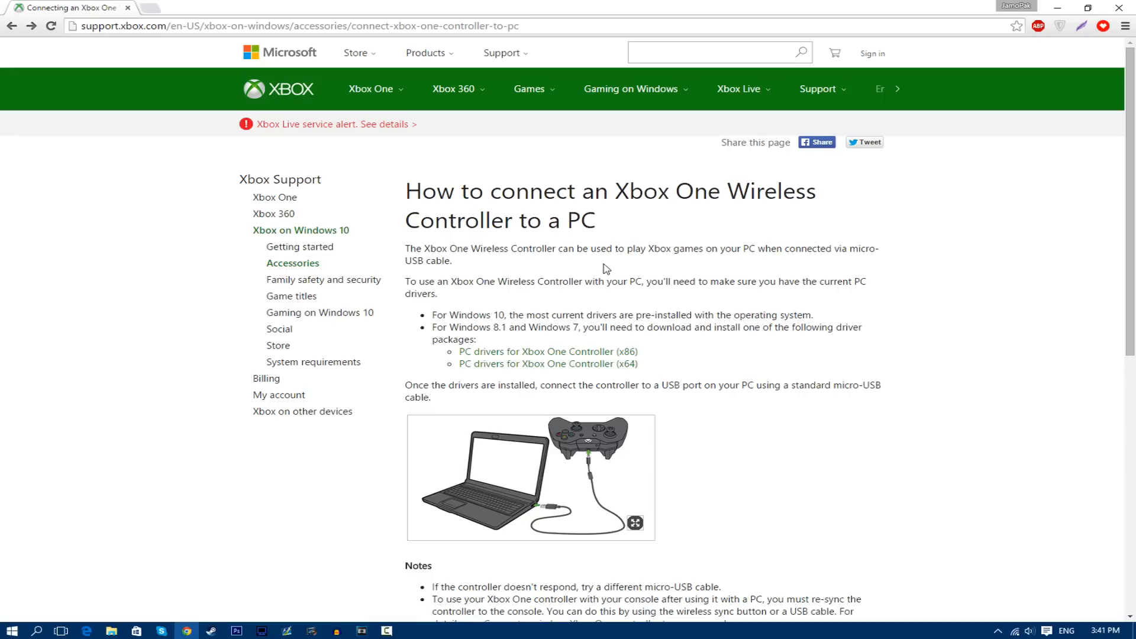
pyautogui.moveTo(748, 442)
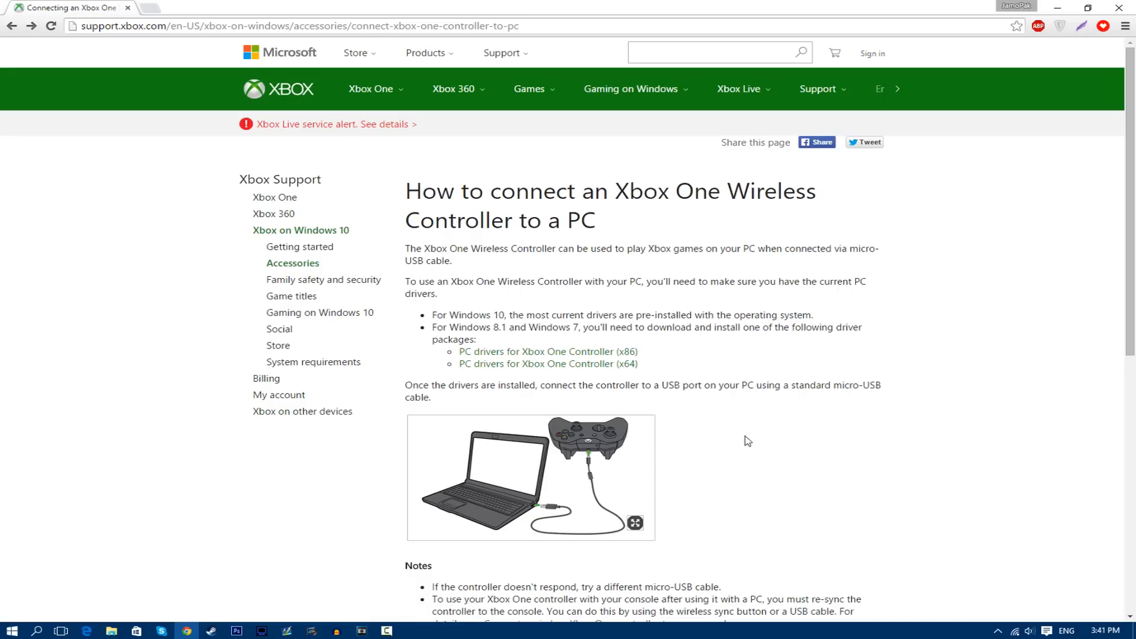
pyautogui.moveTo(495, 349)
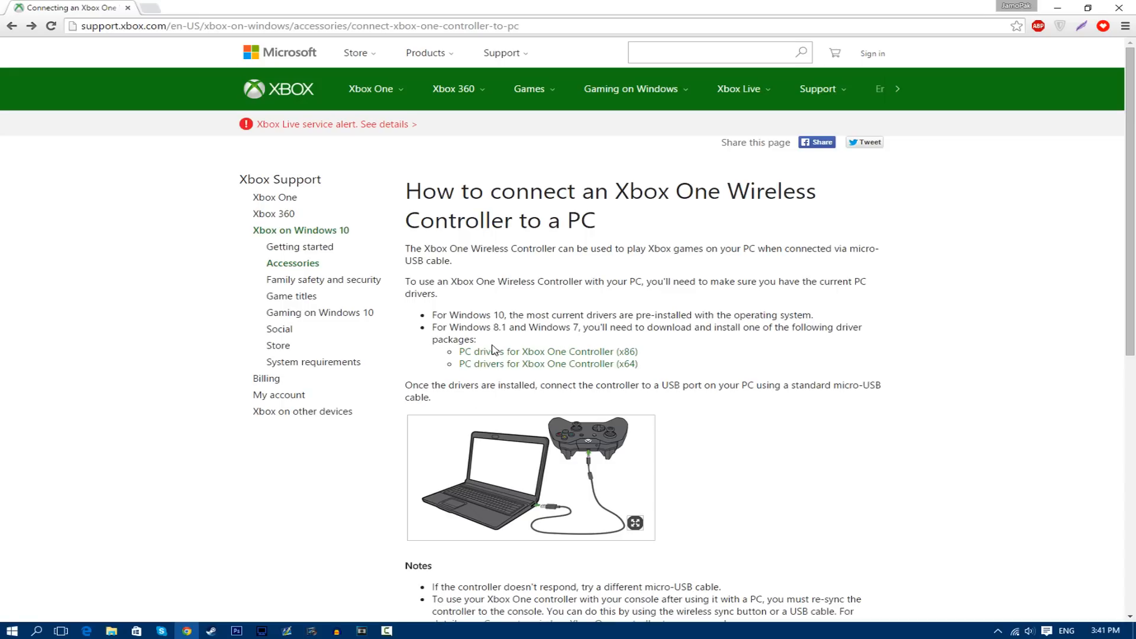
pyautogui.moveTo(450, 351)
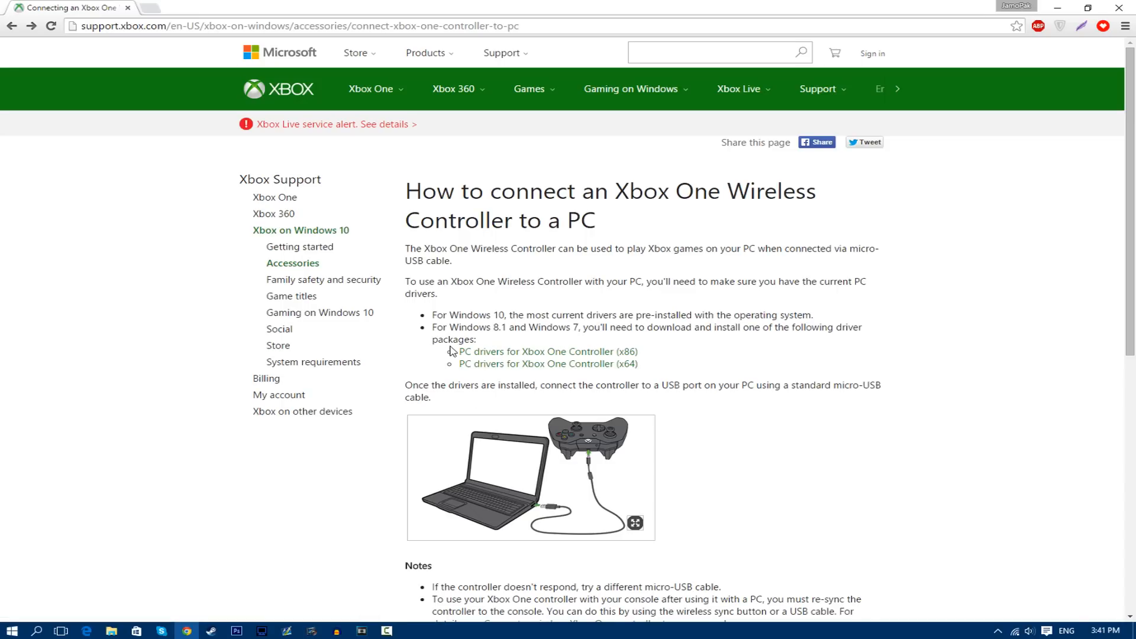
pyautogui.moveTo(652, 353)
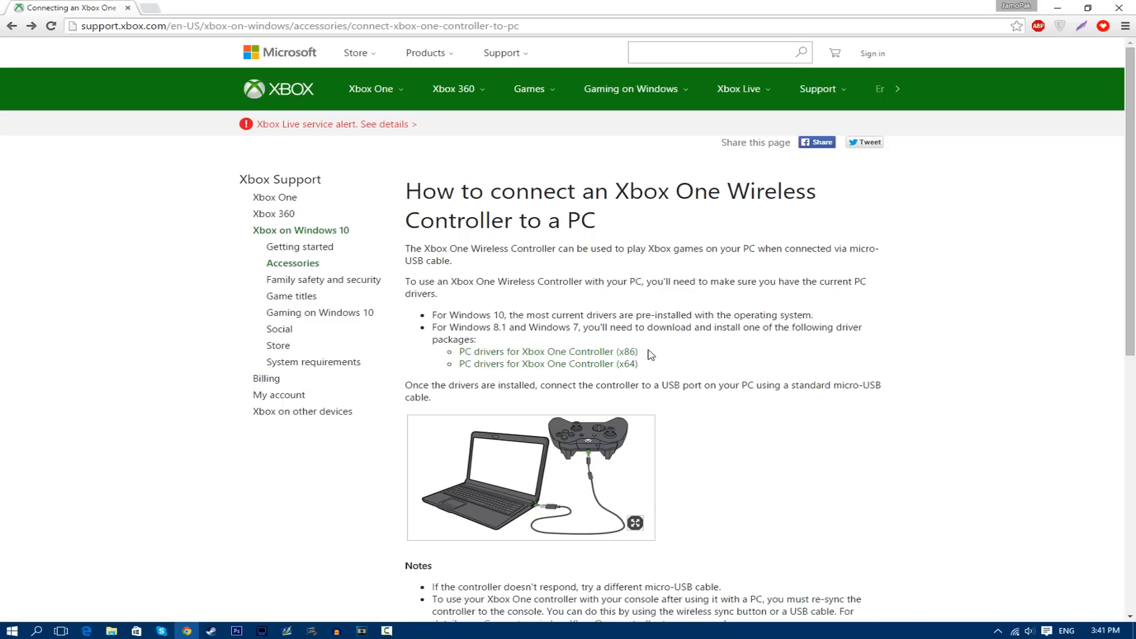
pyautogui.moveTo(631, 366)
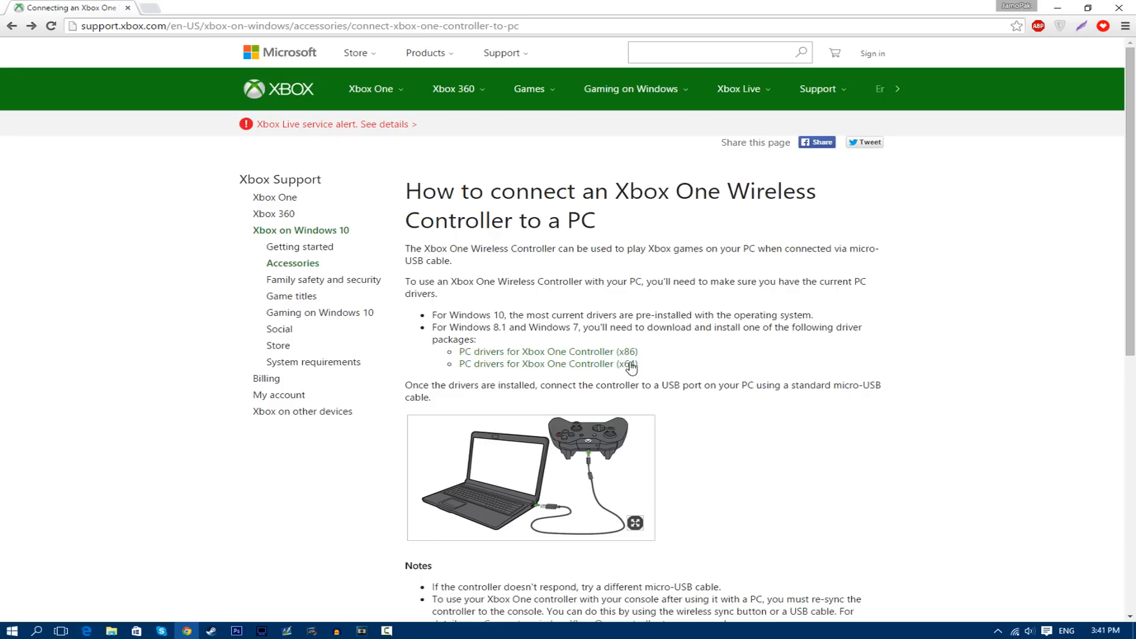
pyautogui.moveTo(384, 364)
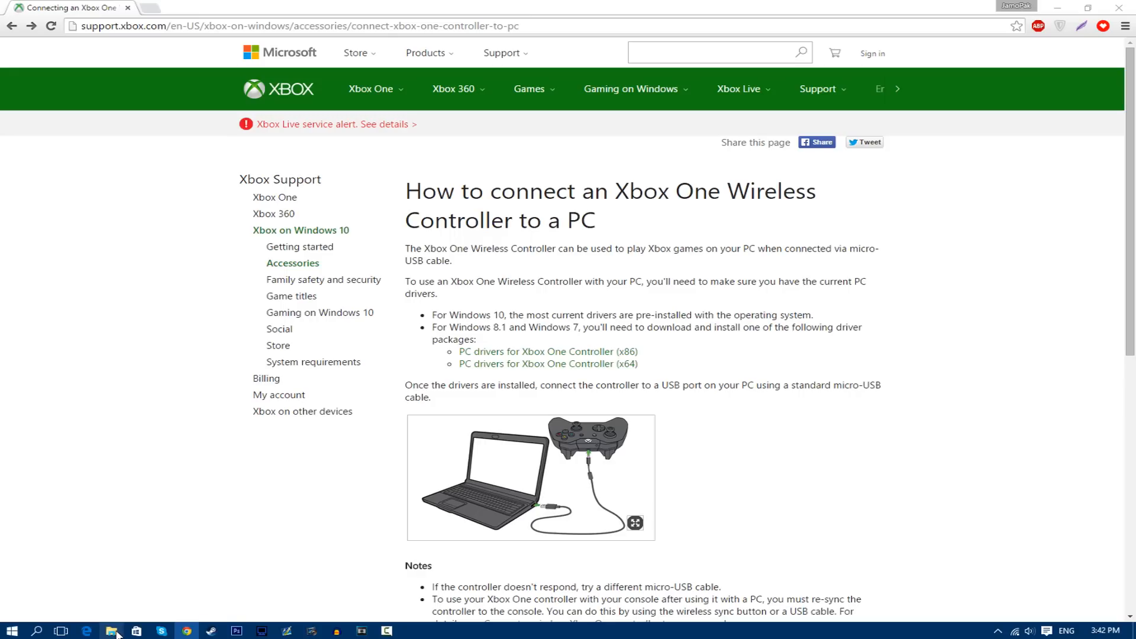
# Open This PC's Properties in File Explorer to check the 64-bit system type
pyautogui.click(113, 630)
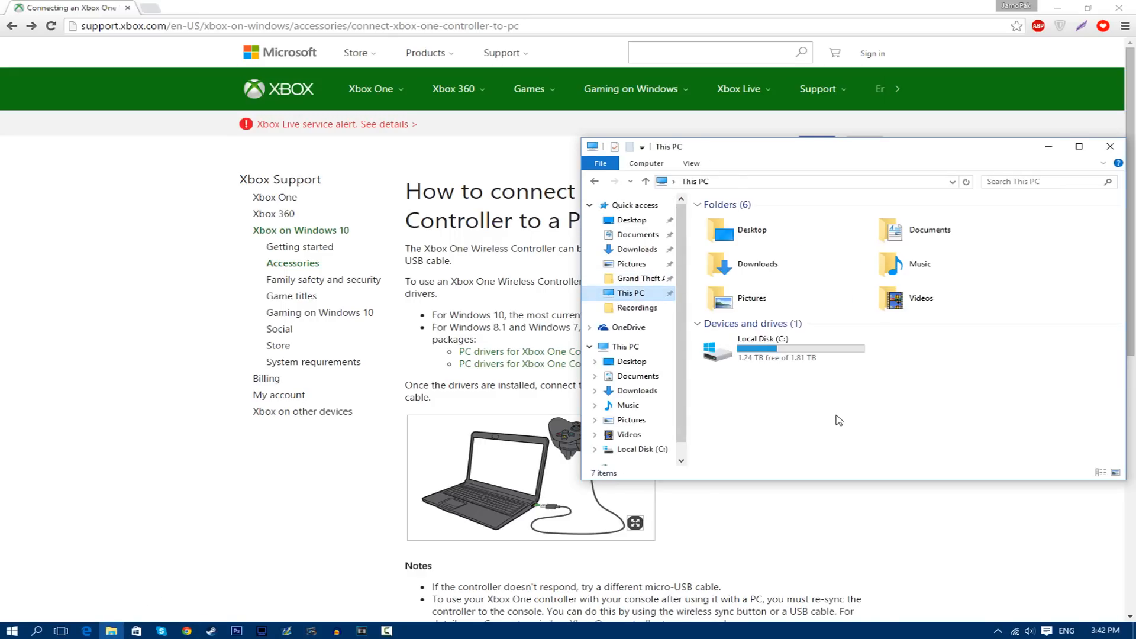
pyautogui.rightClick(839, 420)
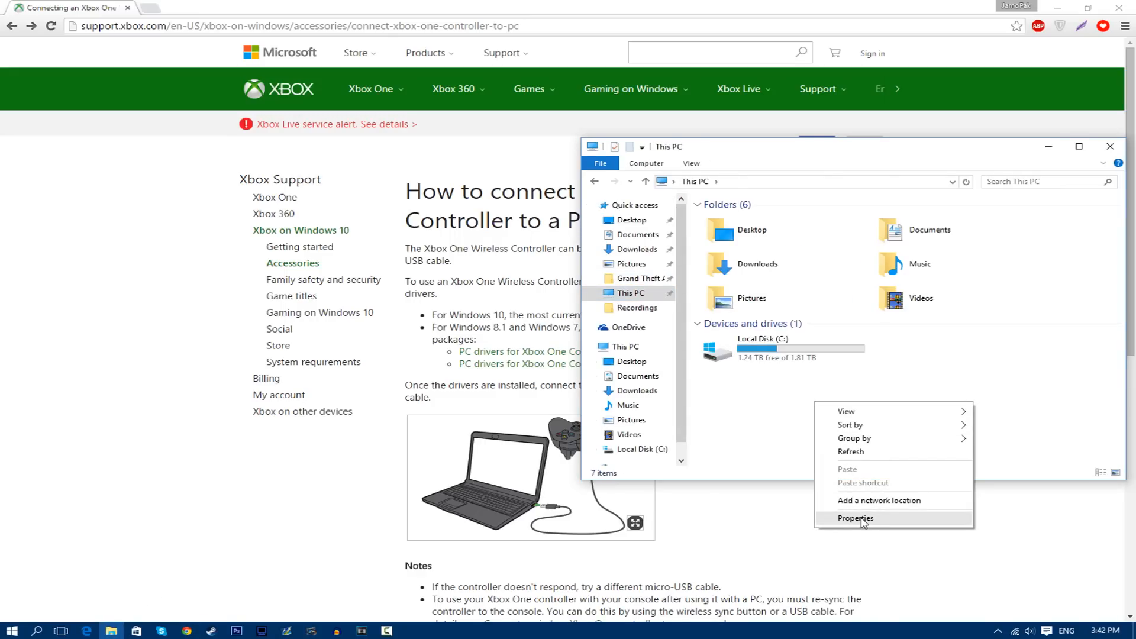
pyautogui.click(855, 518)
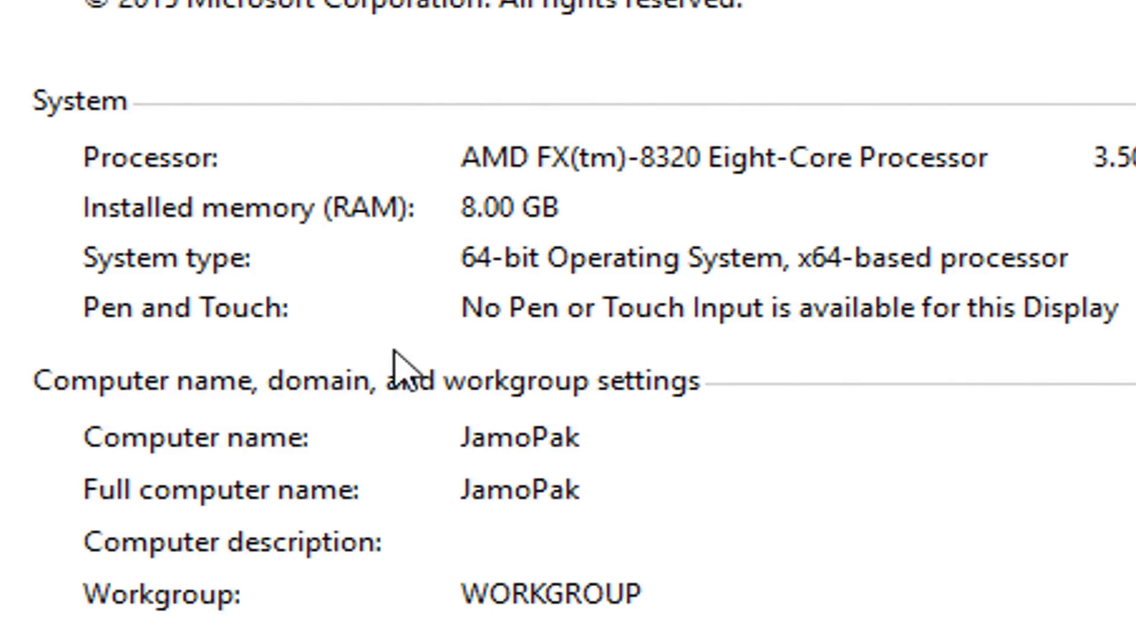
pyautogui.moveTo(456, 305)
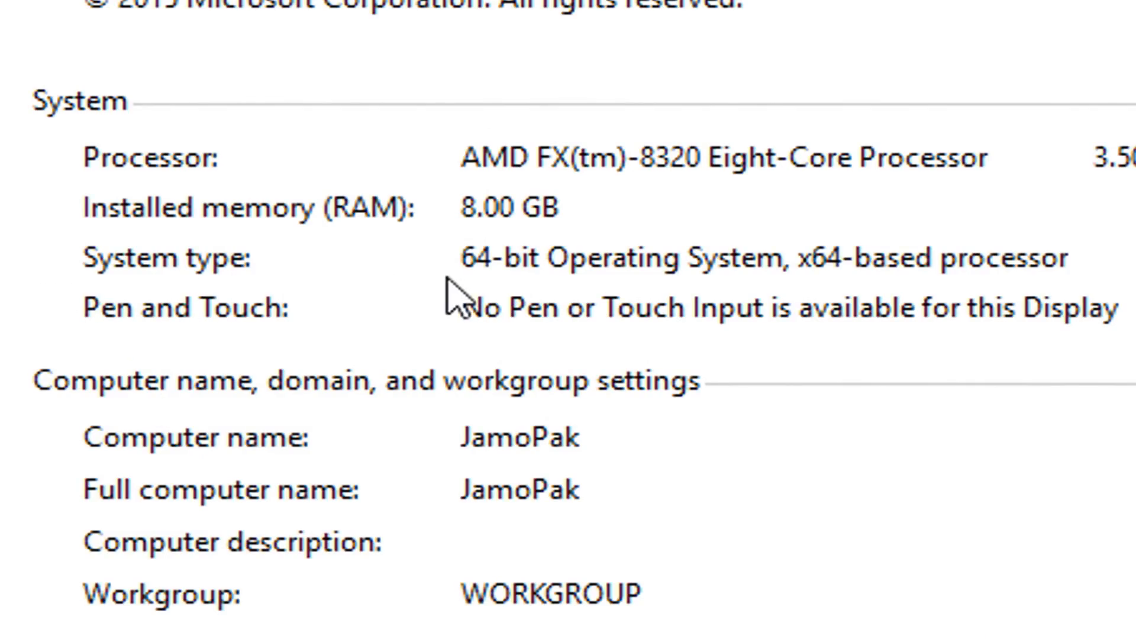
pyautogui.moveTo(272, 265)
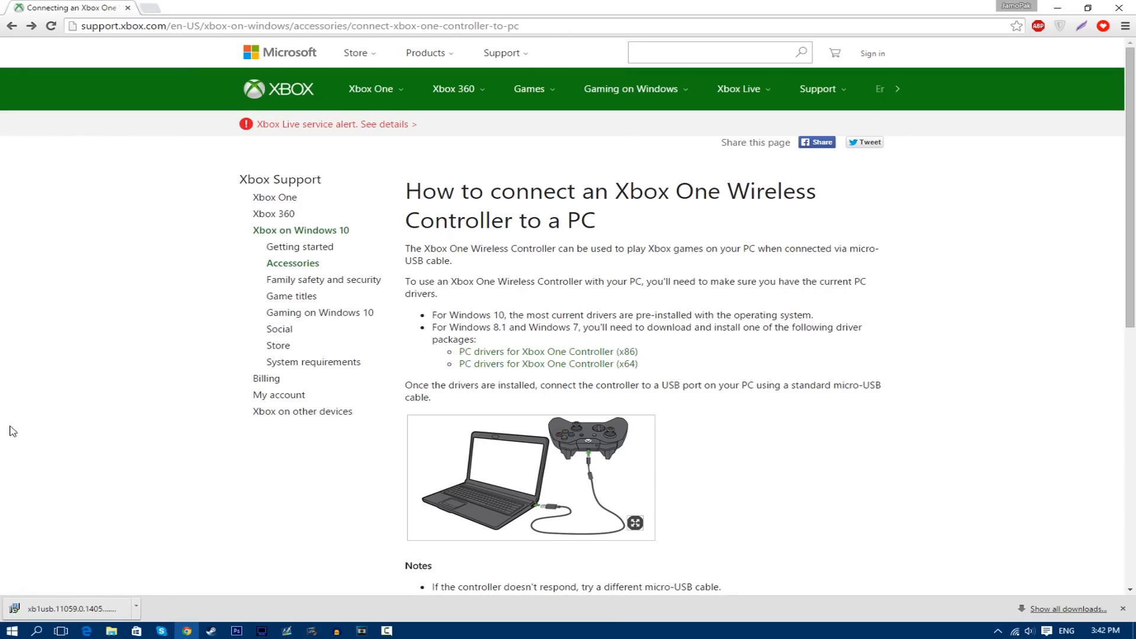
pyautogui.moveTo(229, 584)
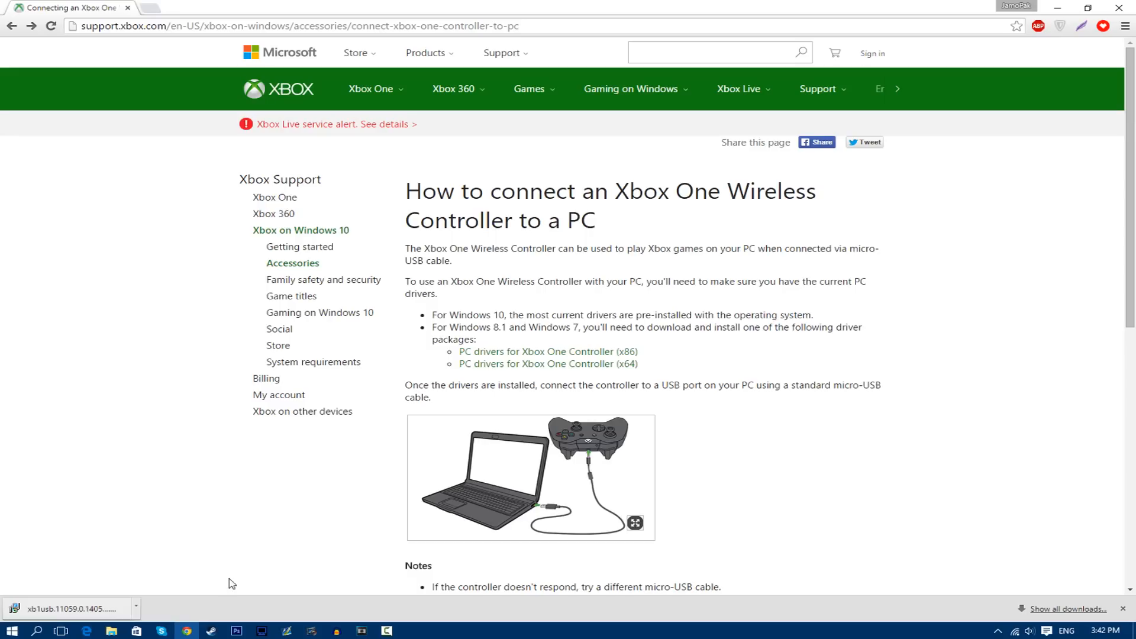
pyautogui.moveTo(176, 471)
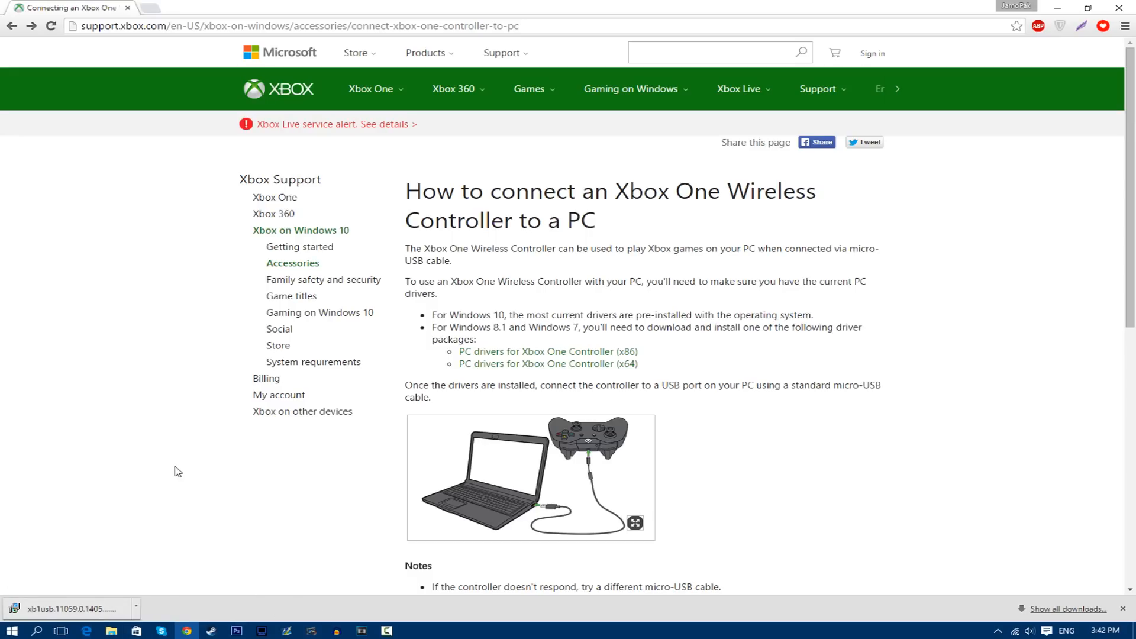
# Run the downloaded x64 Xbox One controller driver installer from the download bar
pyautogui.click(65, 608)
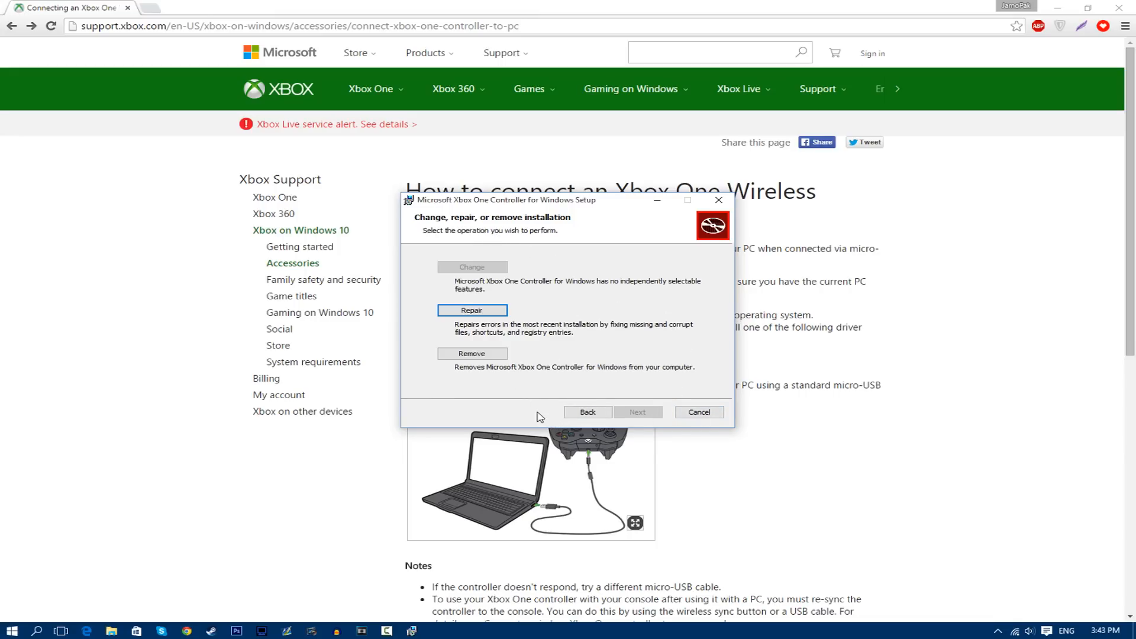
pyautogui.moveTo(629, 491)
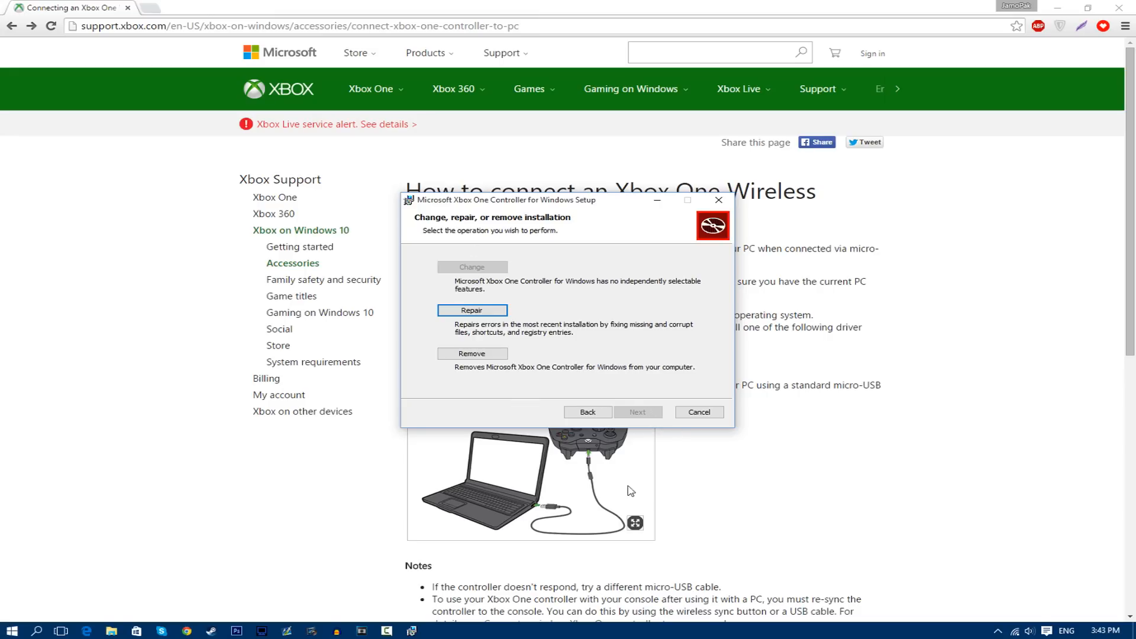
pyautogui.moveTo(706, 295)
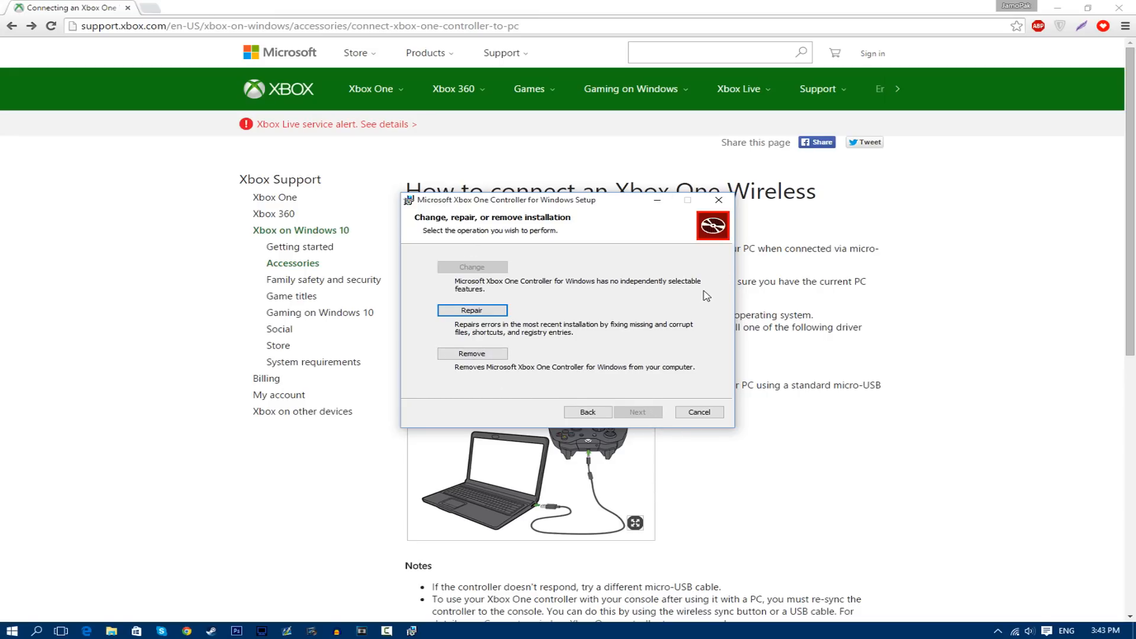
pyautogui.moveTo(662, 363)
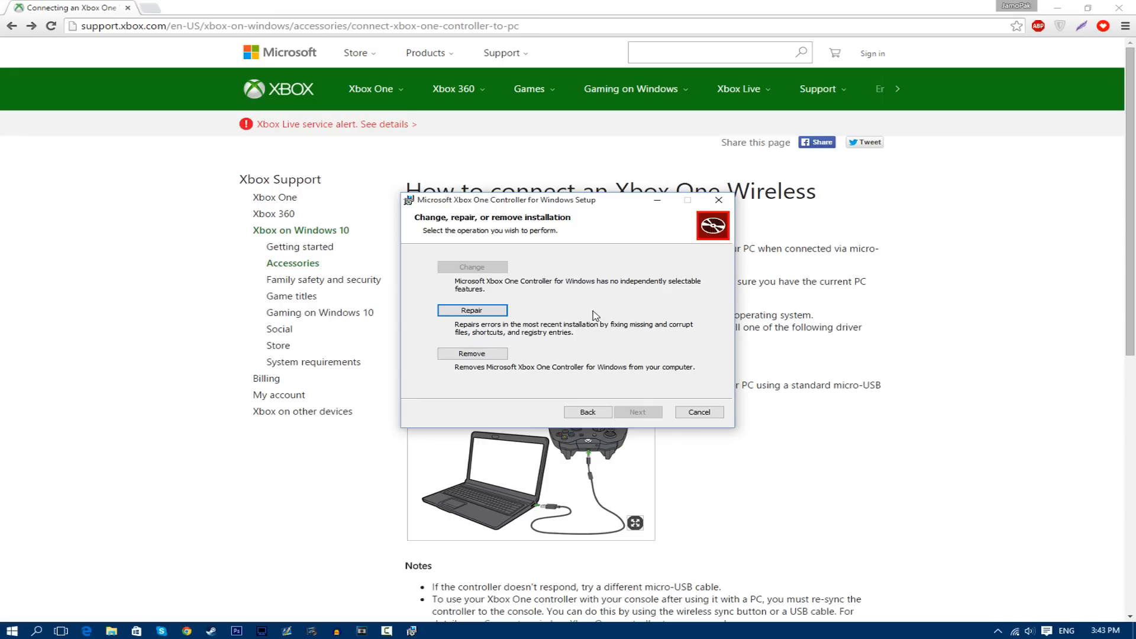
pyautogui.moveTo(595, 269)
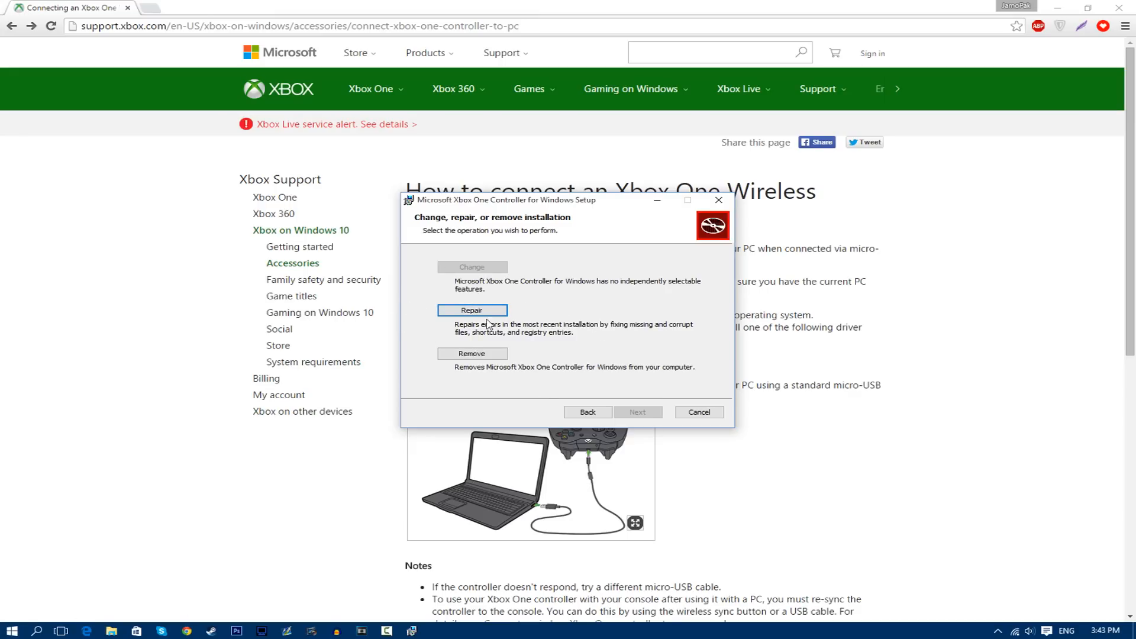
pyautogui.moveTo(688, 330)
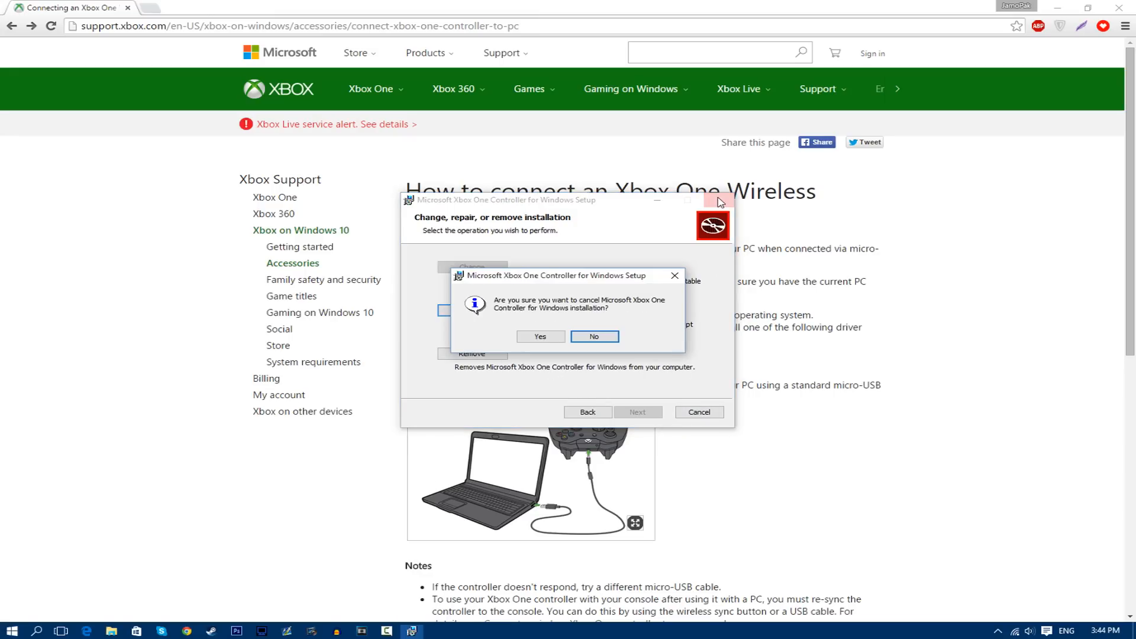
# Confirm cancelling the Xbox One Controller installation and click Finish to exit setup
pyautogui.click(540, 336)
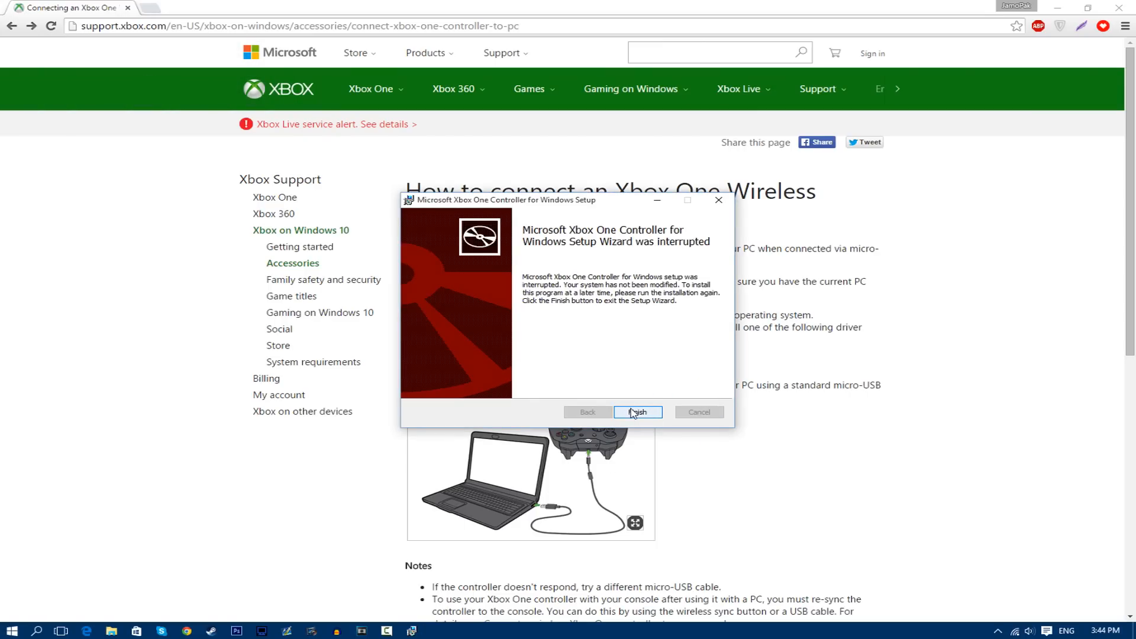
pyautogui.click(637, 412)
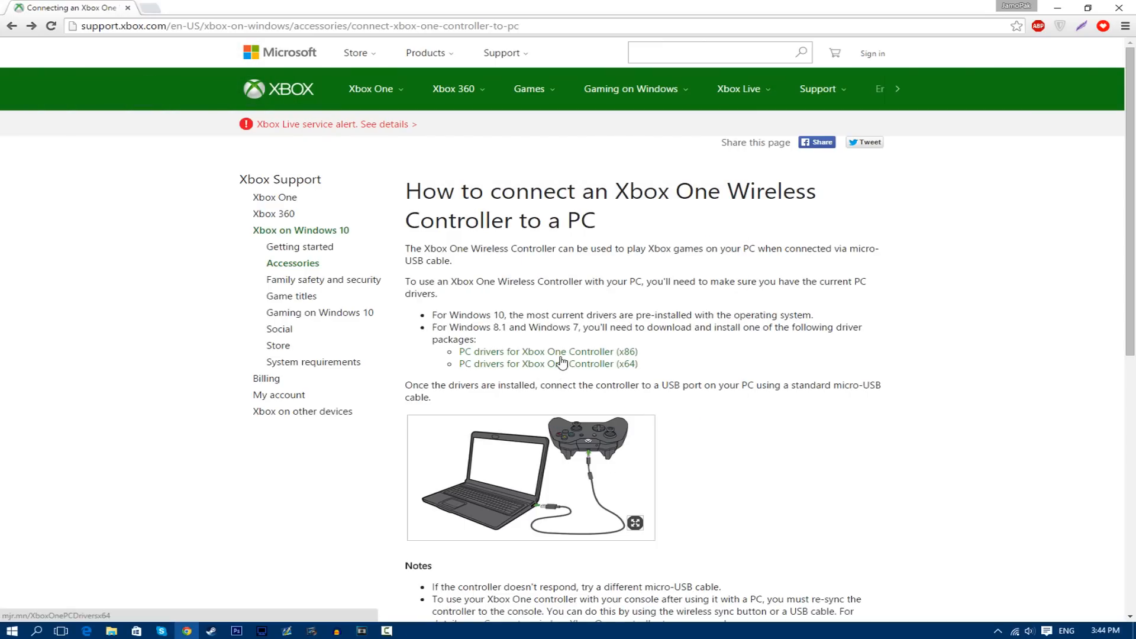